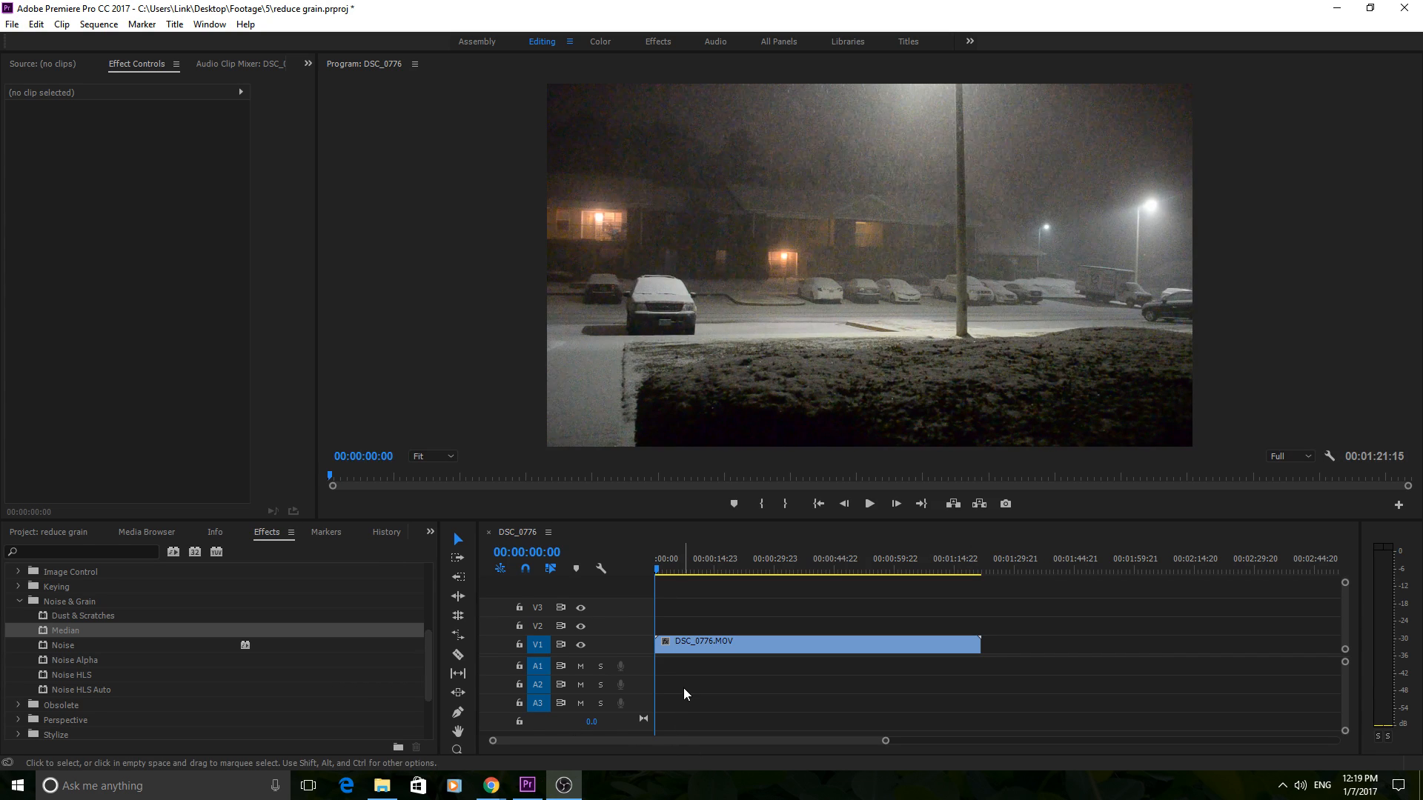
Step: Select the DSC_0776 snowy night clip and play it through to check its grain
{"action": "left_click", "coordinate": [815, 642]}
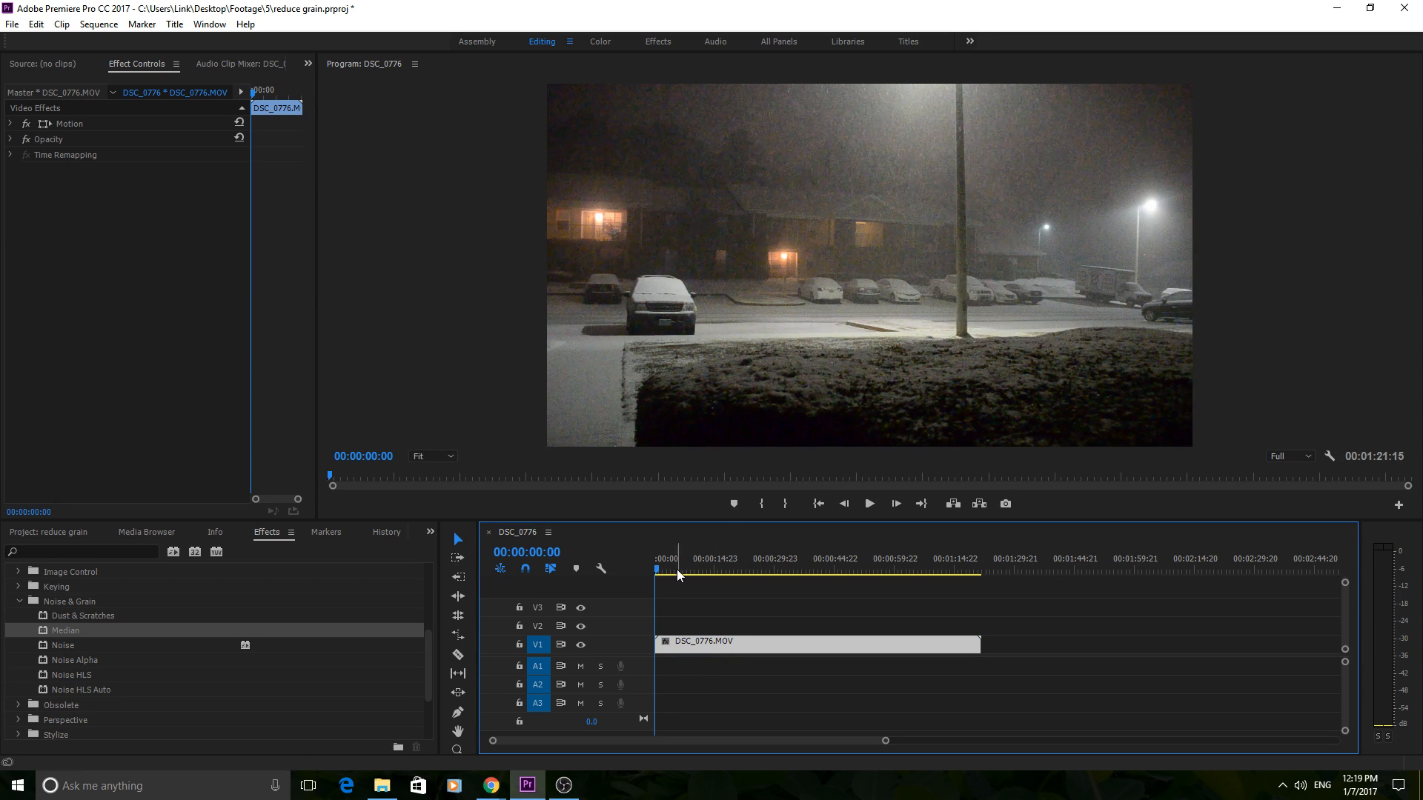
{"action": "left_click", "coordinate": [868, 502]}
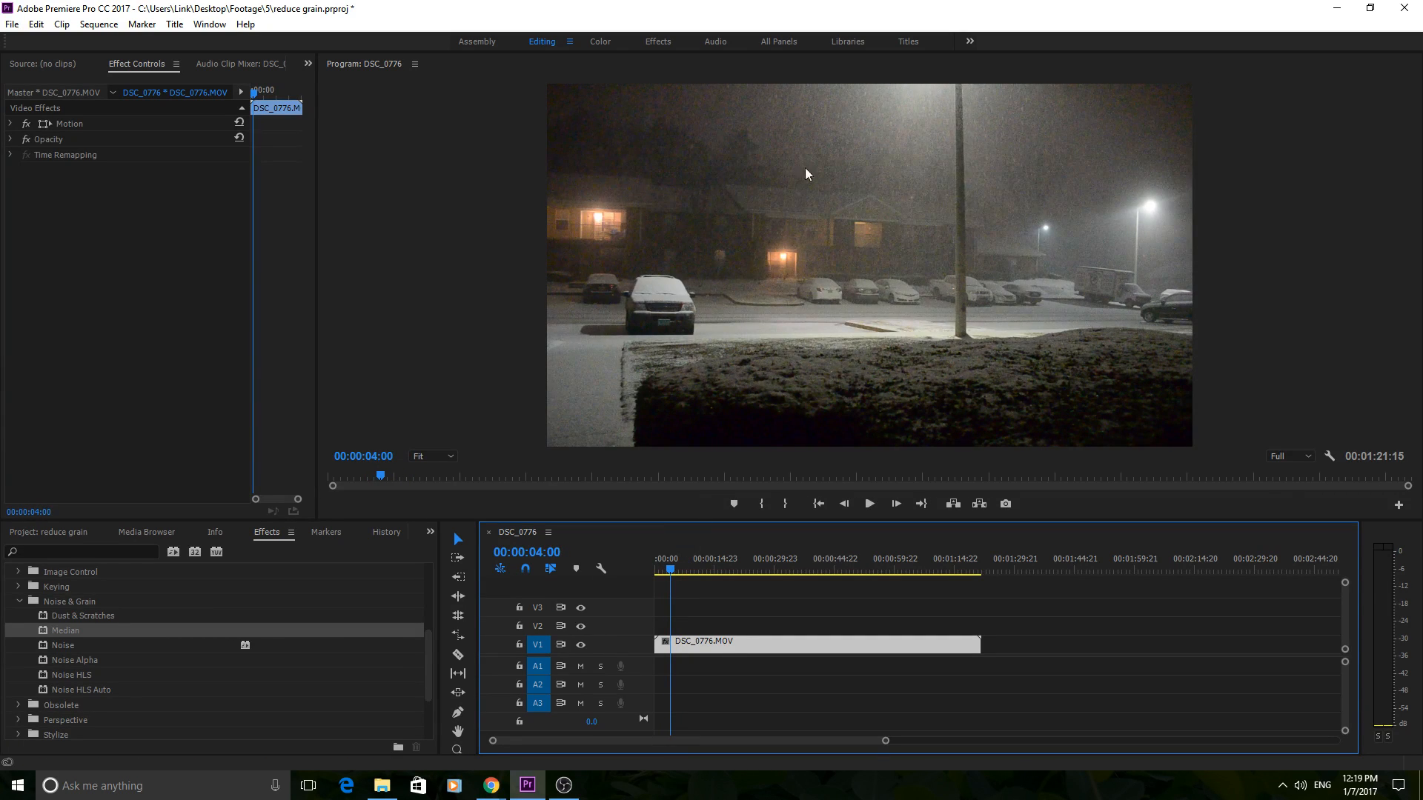
{"action": "mouse_move", "coordinate": [1382, 358]}
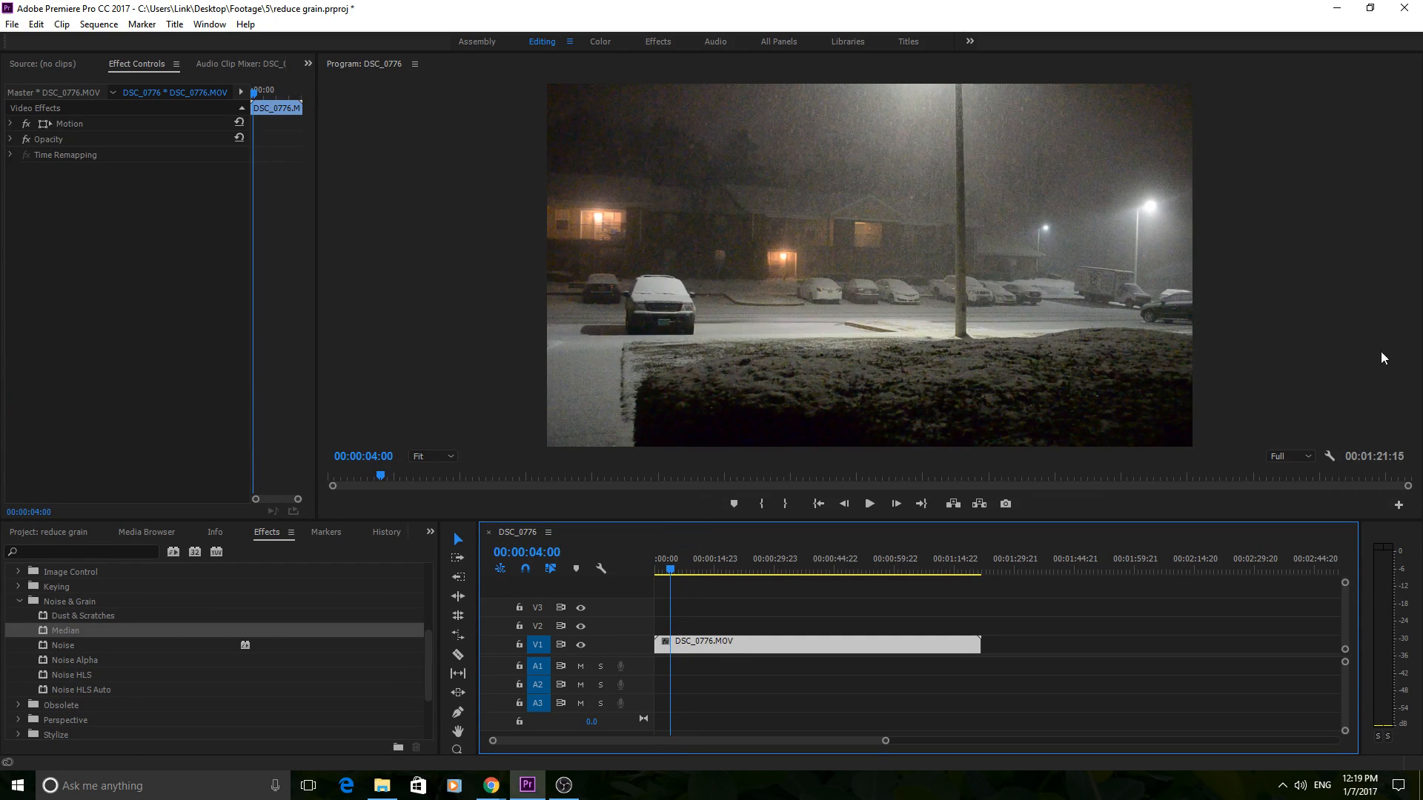
{"action": "left_click", "coordinate": [868, 502]}
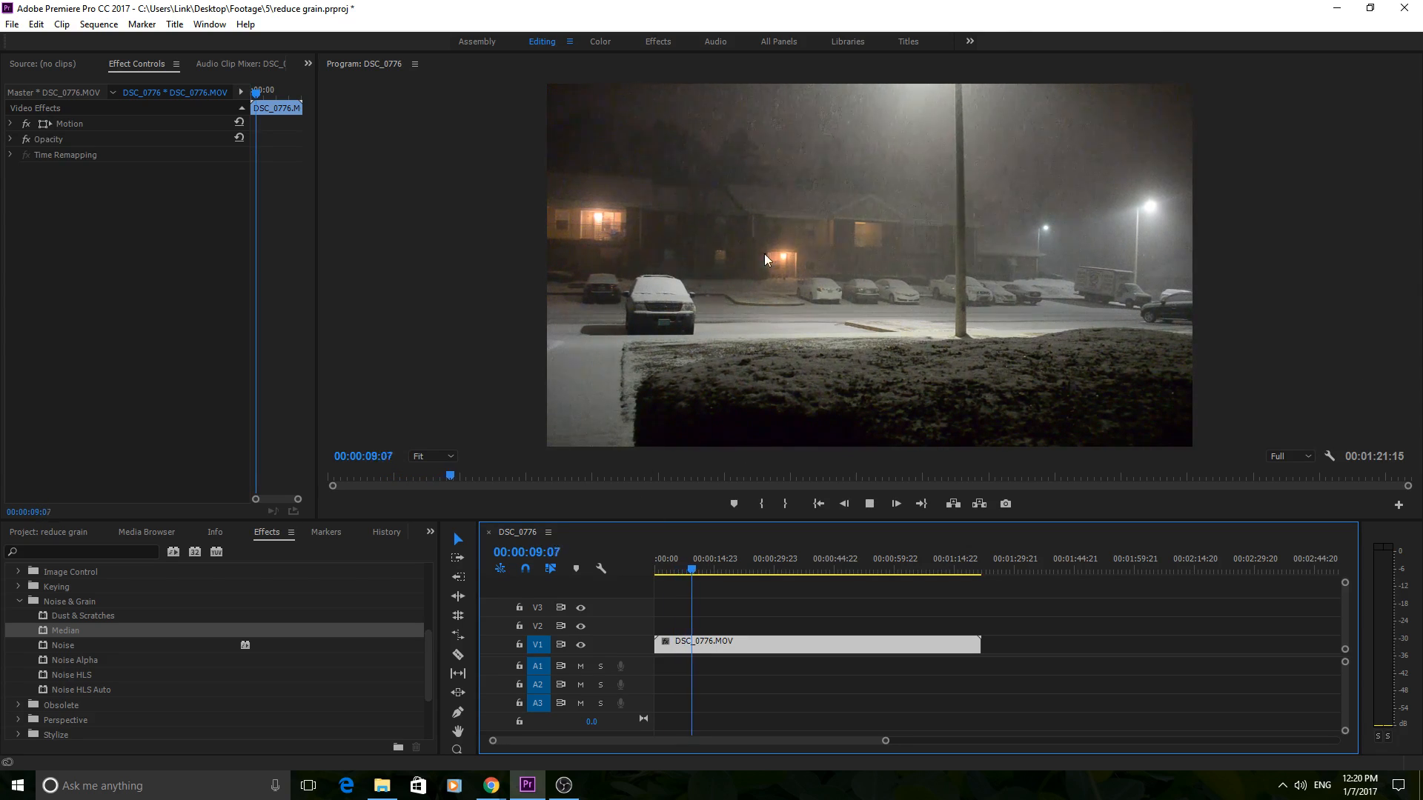
{"action": "left_click", "coordinate": [690, 570]}
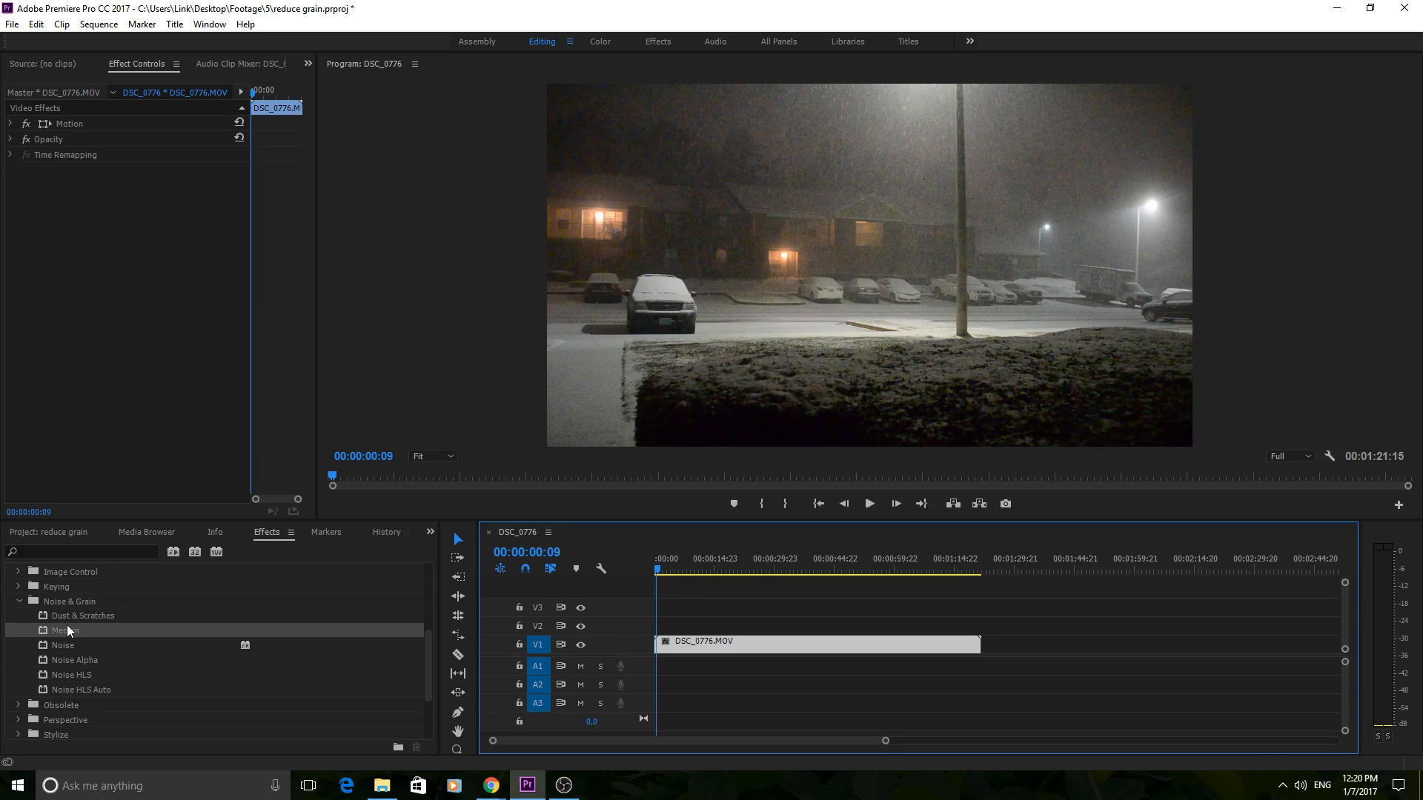
{"action": "mouse_move", "coordinate": [73, 634]}
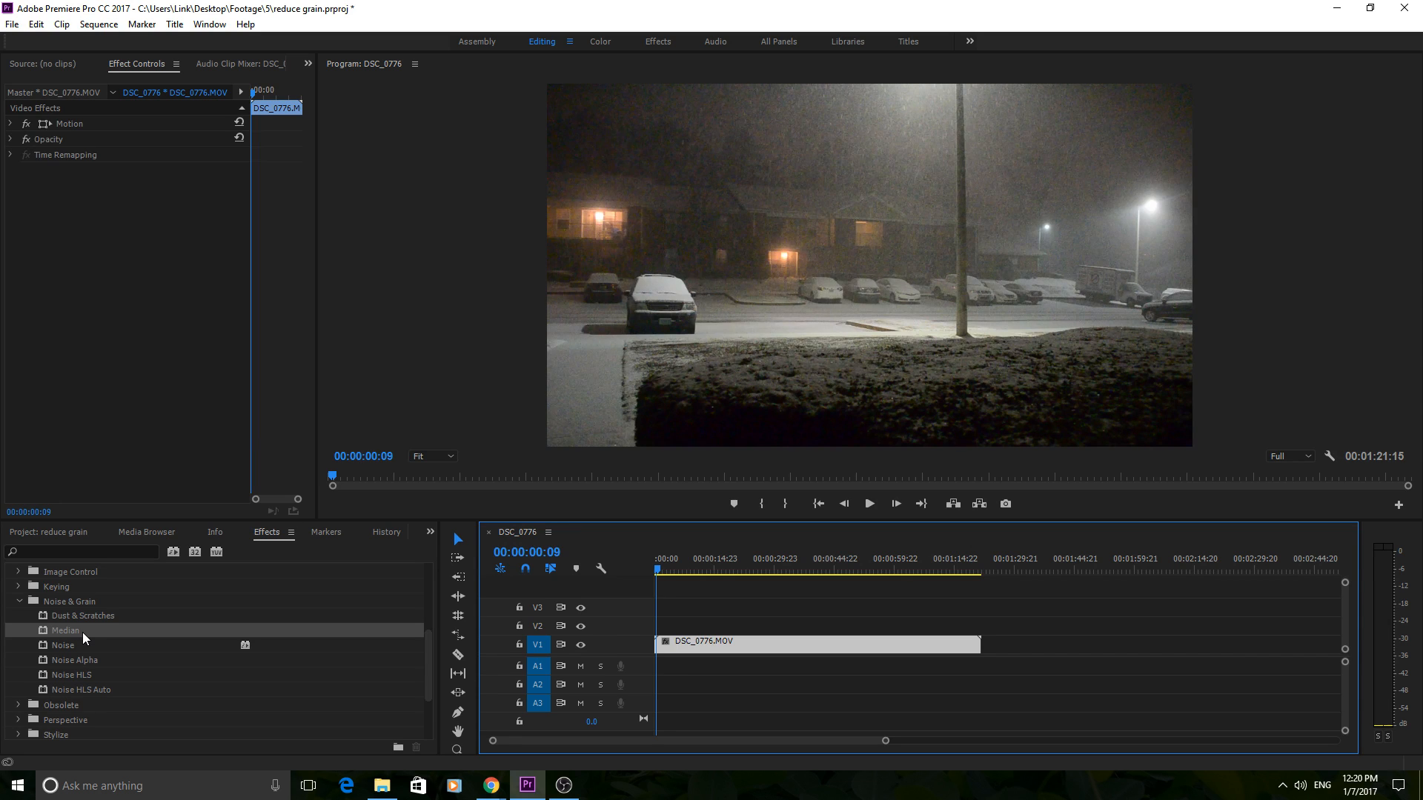
{"action": "mouse_move", "coordinate": [81, 724]}
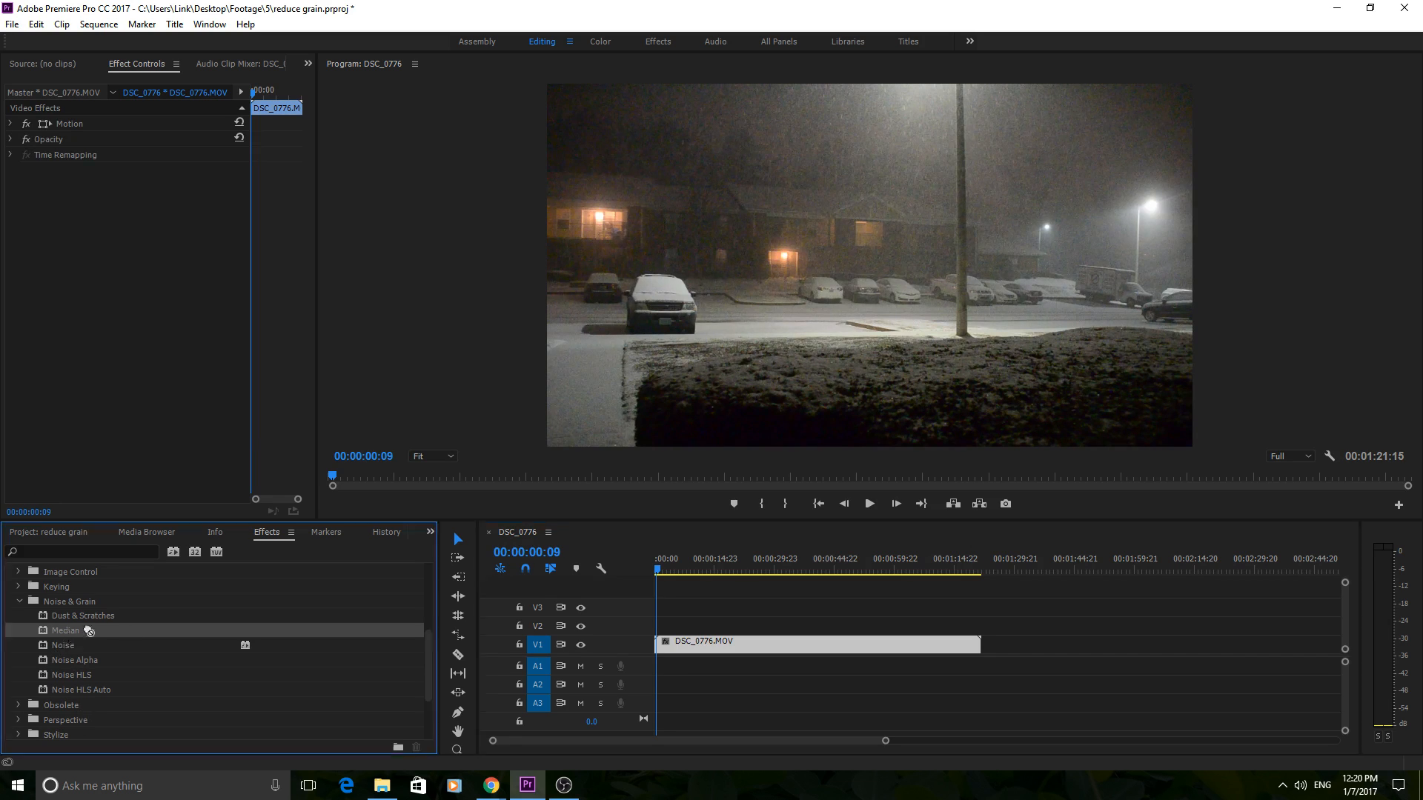
Step: Apply Noise & Grain > Median to the DSC_0776 clip
{"action": "double_click", "coordinate": [66, 630]}
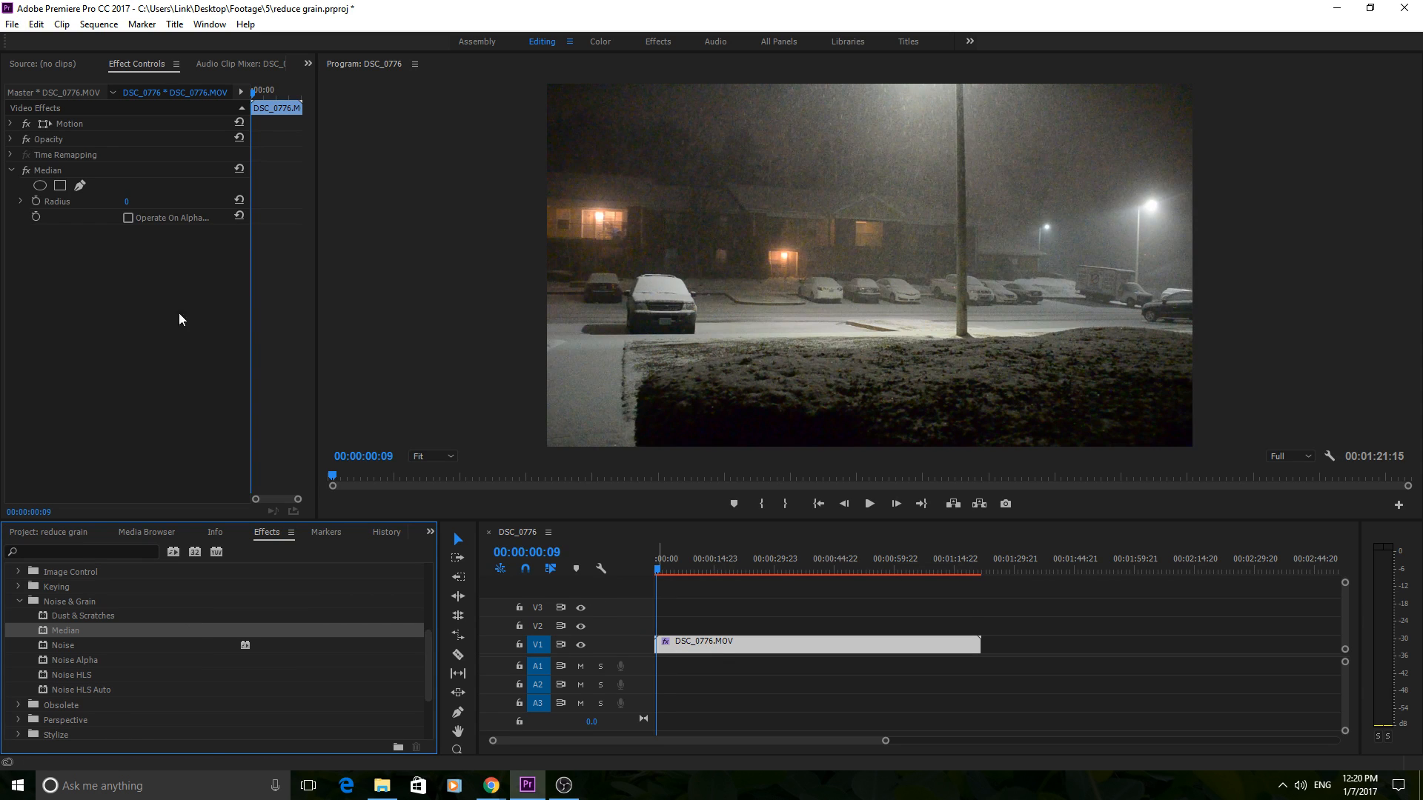
{"action": "mouse_move", "coordinate": [60, 186]}
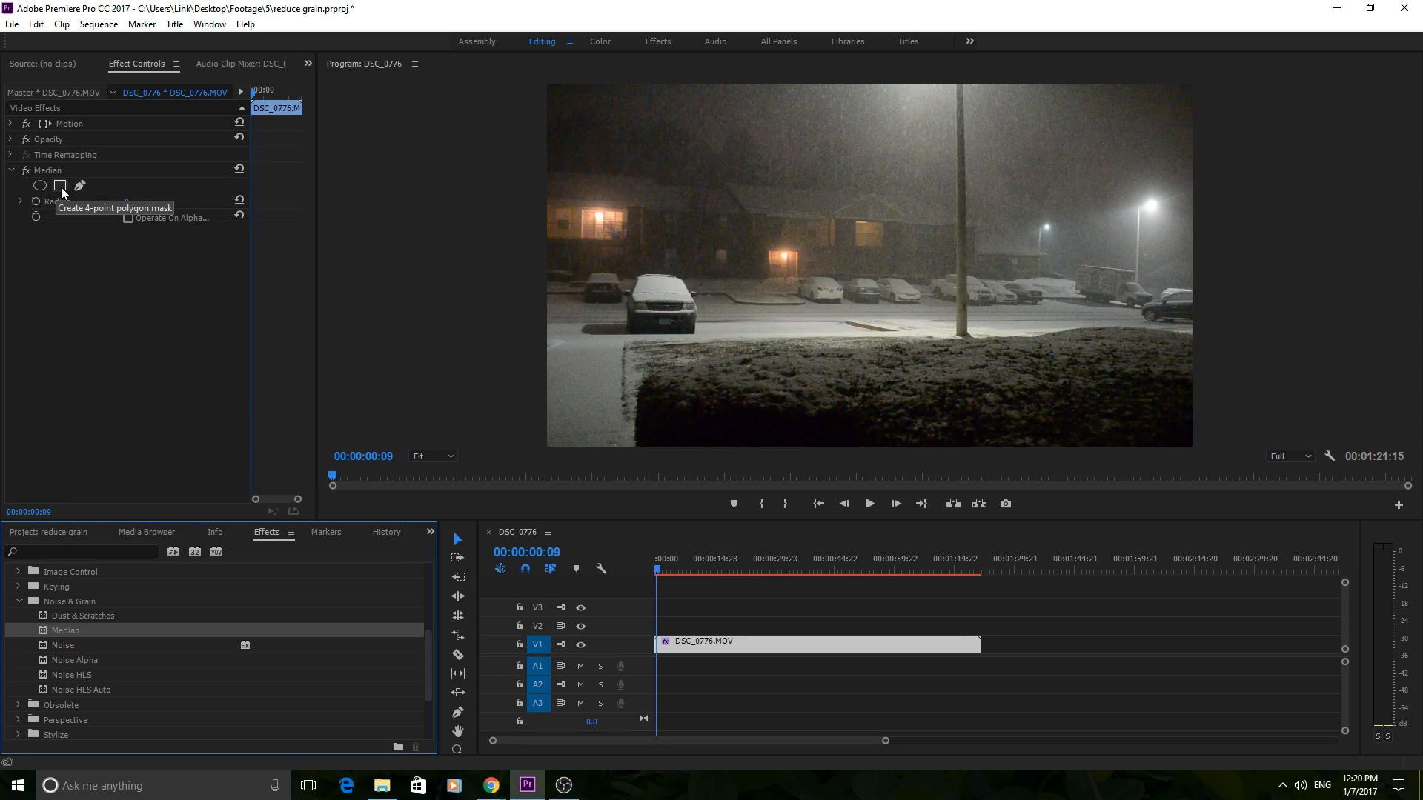
Step: Add rectangular masks to Median and stretch one across the dark hedge at the bottom
{"action": "left_click", "coordinate": [61, 186]}
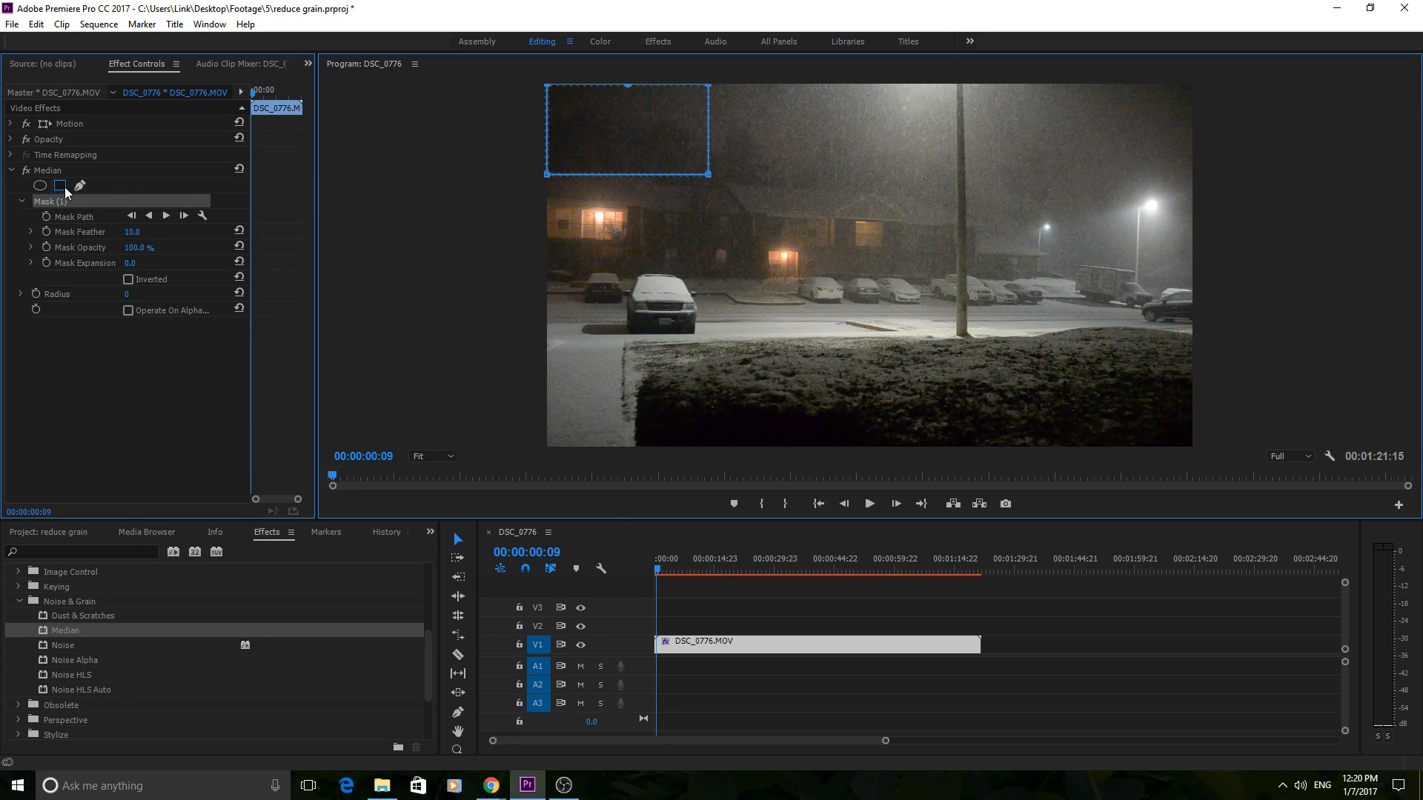
{"action": "left_click", "coordinate": [60, 185]}
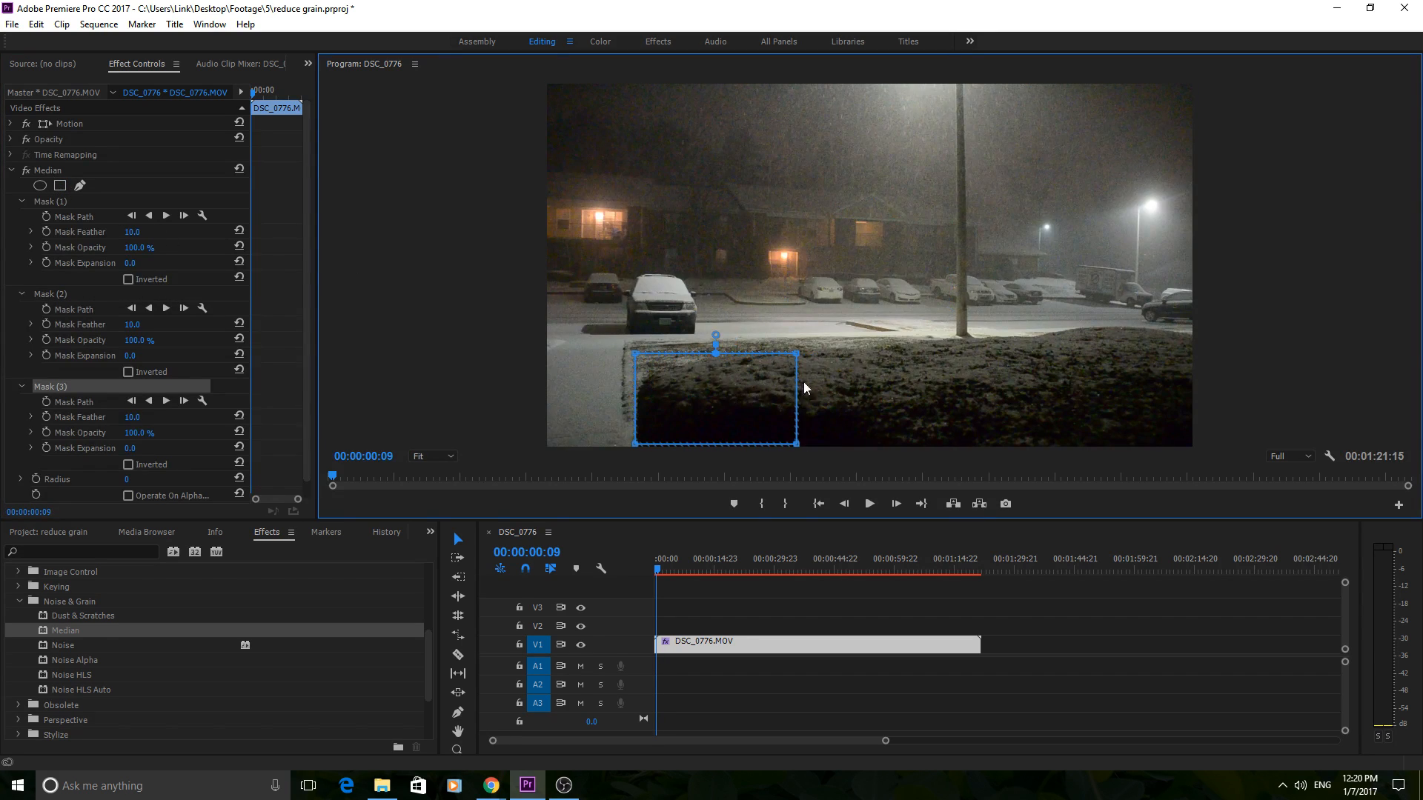
{"action": "left_click_drag", "start_coordinate": [797, 443], "coordinate": [1195, 428]}
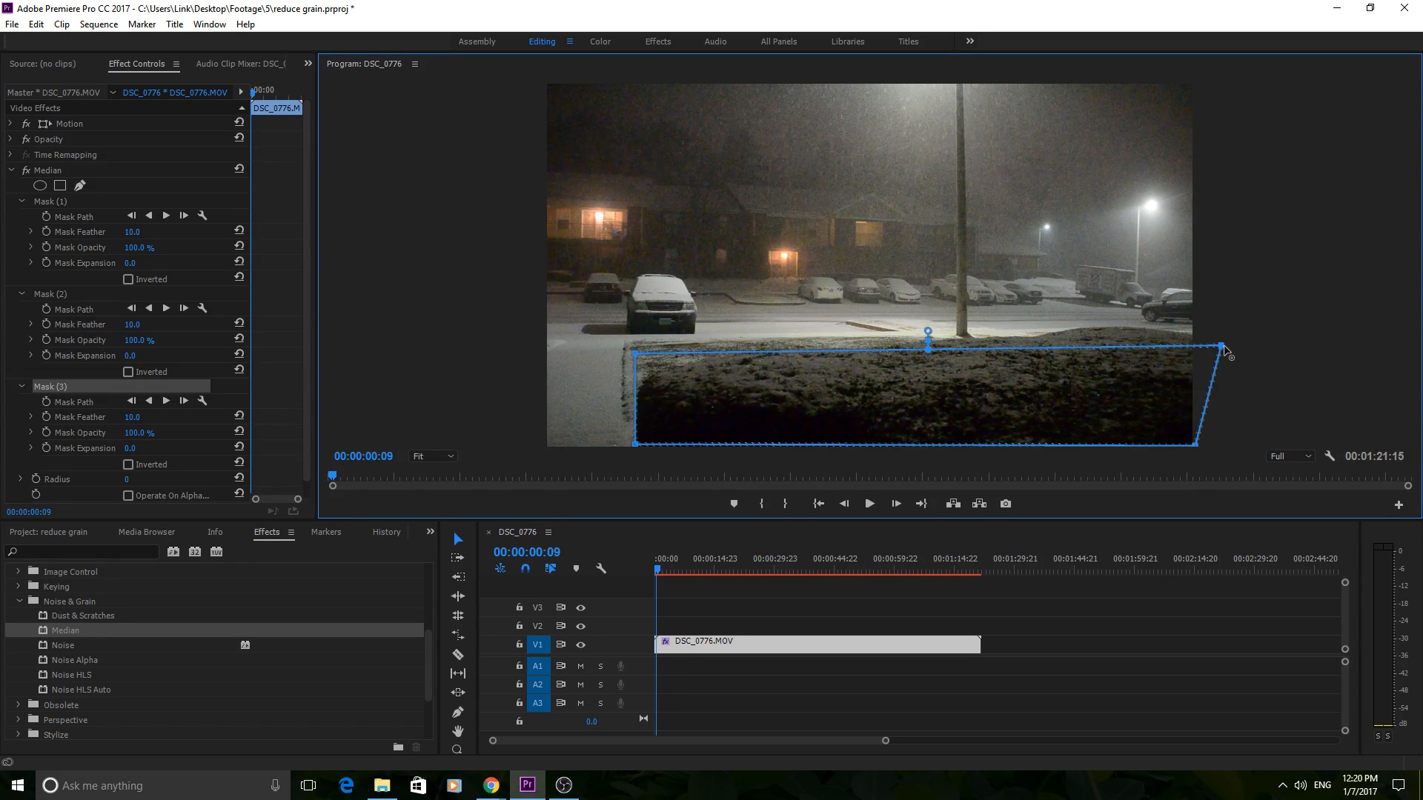
{"action": "left_click_drag", "start_coordinate": [1224, 349], "coordinate": [1198, 345]}
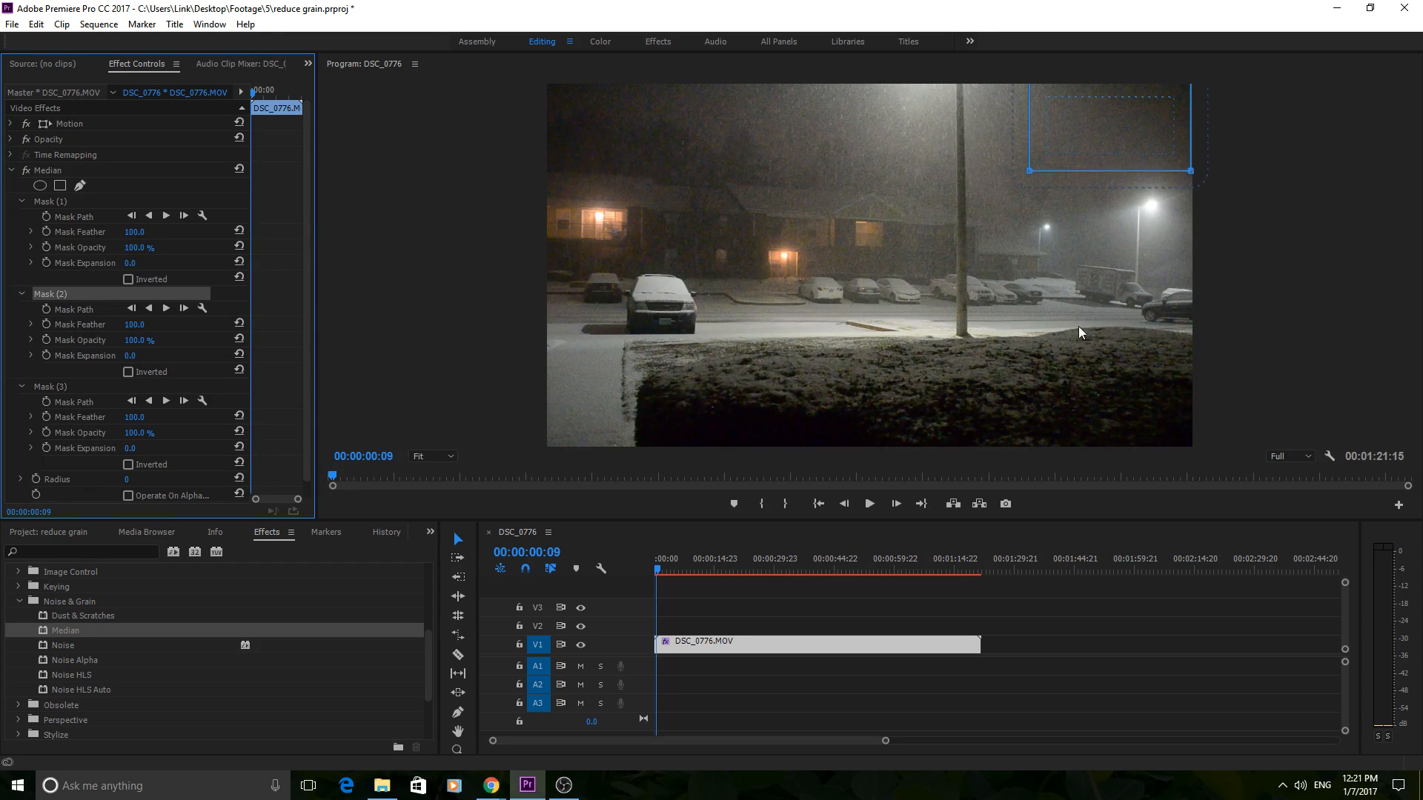
{"action": "mouse_move", "coordinate": [599, 278]}
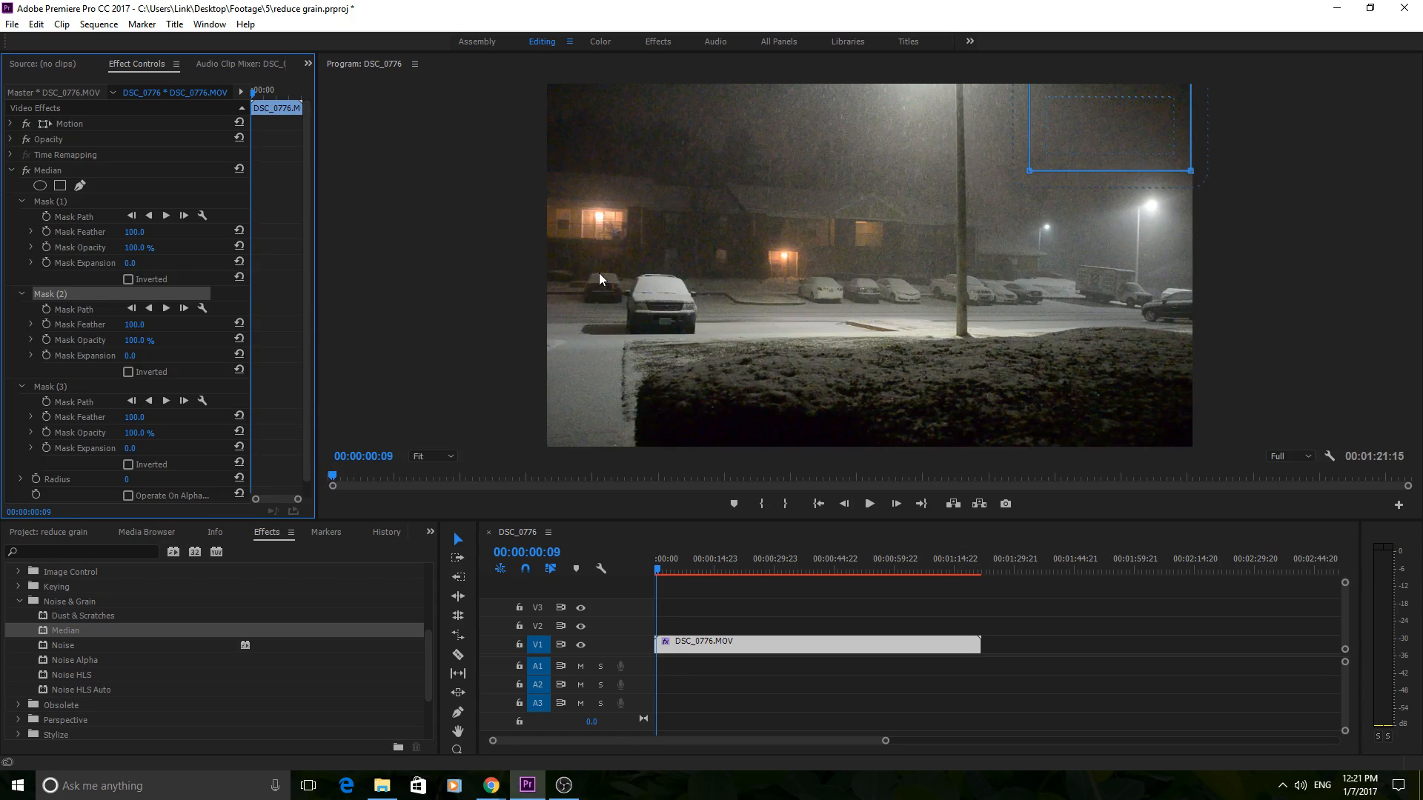
{"action": "mouse_move", "coordinate": [644, 247]}
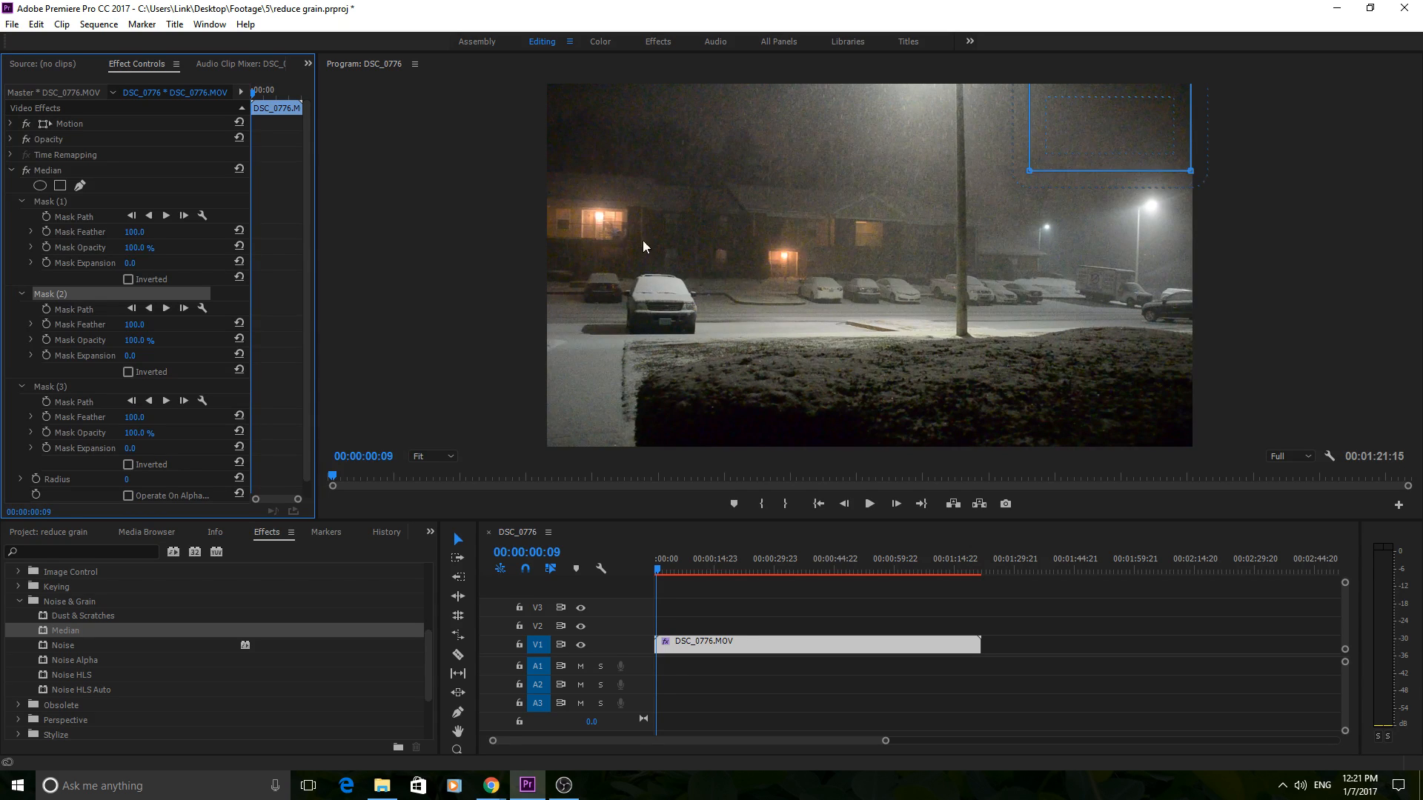
{"action": "mouse_move", "coordinate": [770, 265]}
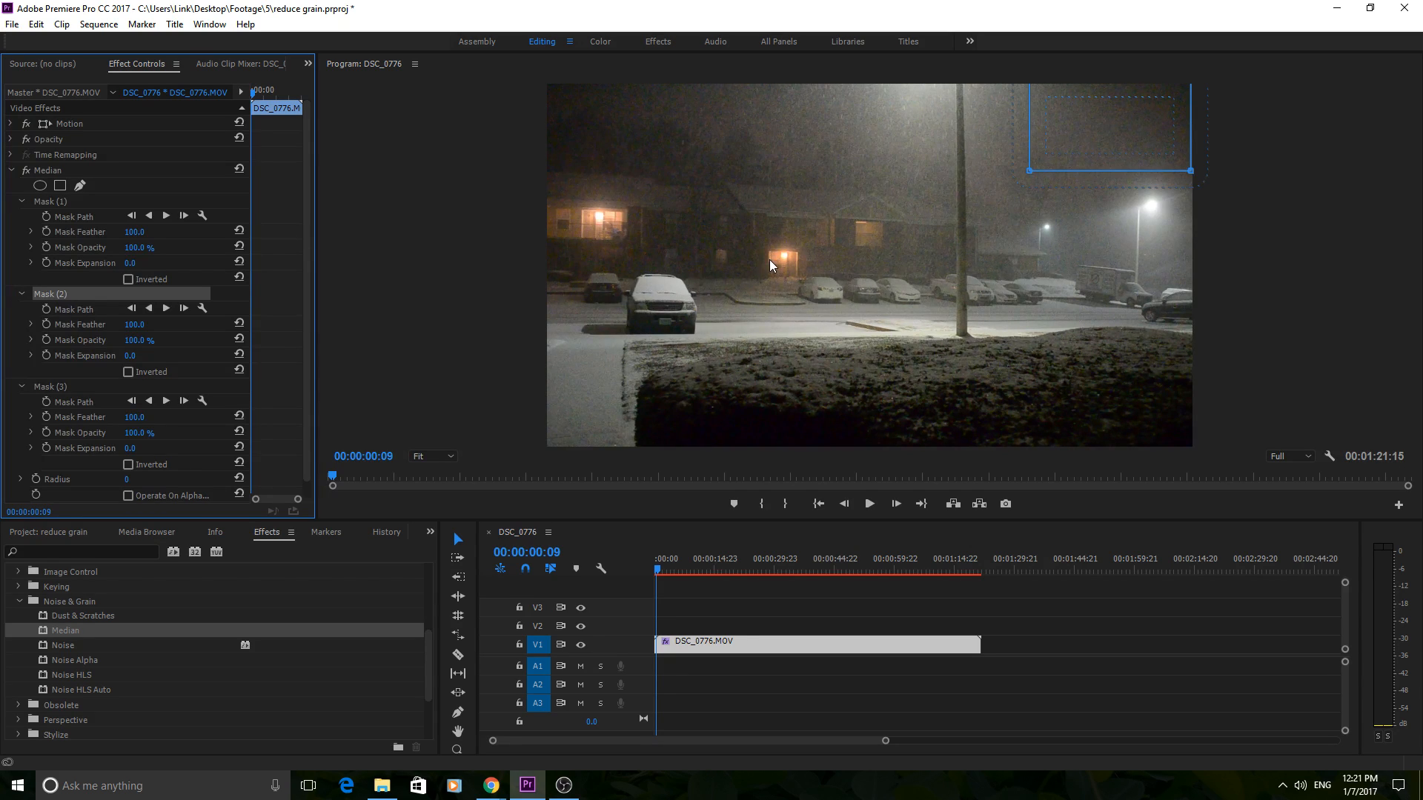
{"action": "mouse_move", "coordinate": [161, 384]}
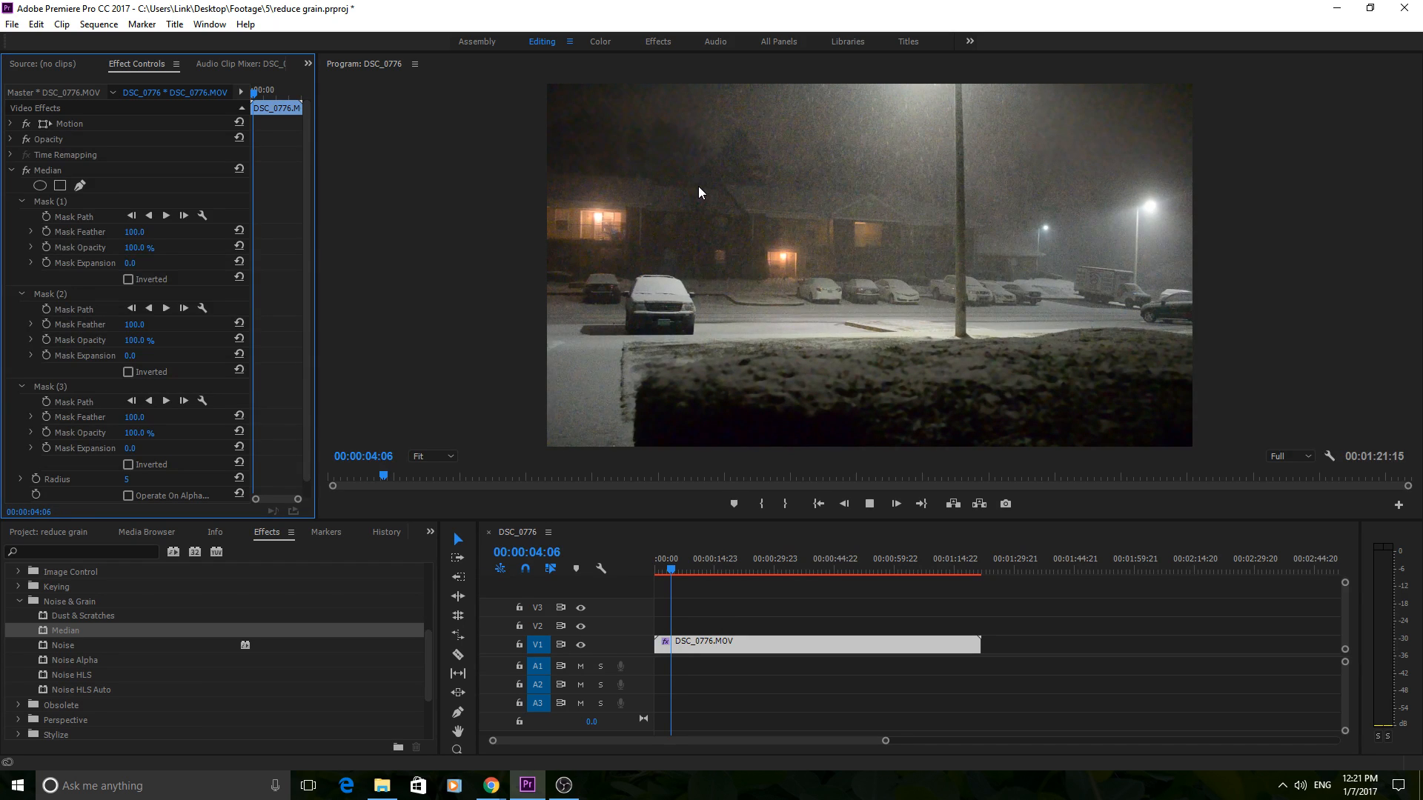
Step: Stop playback about four seconds in to review the radius-5 Median result
{"action": "left_click", "coordinate": [683, 570]}
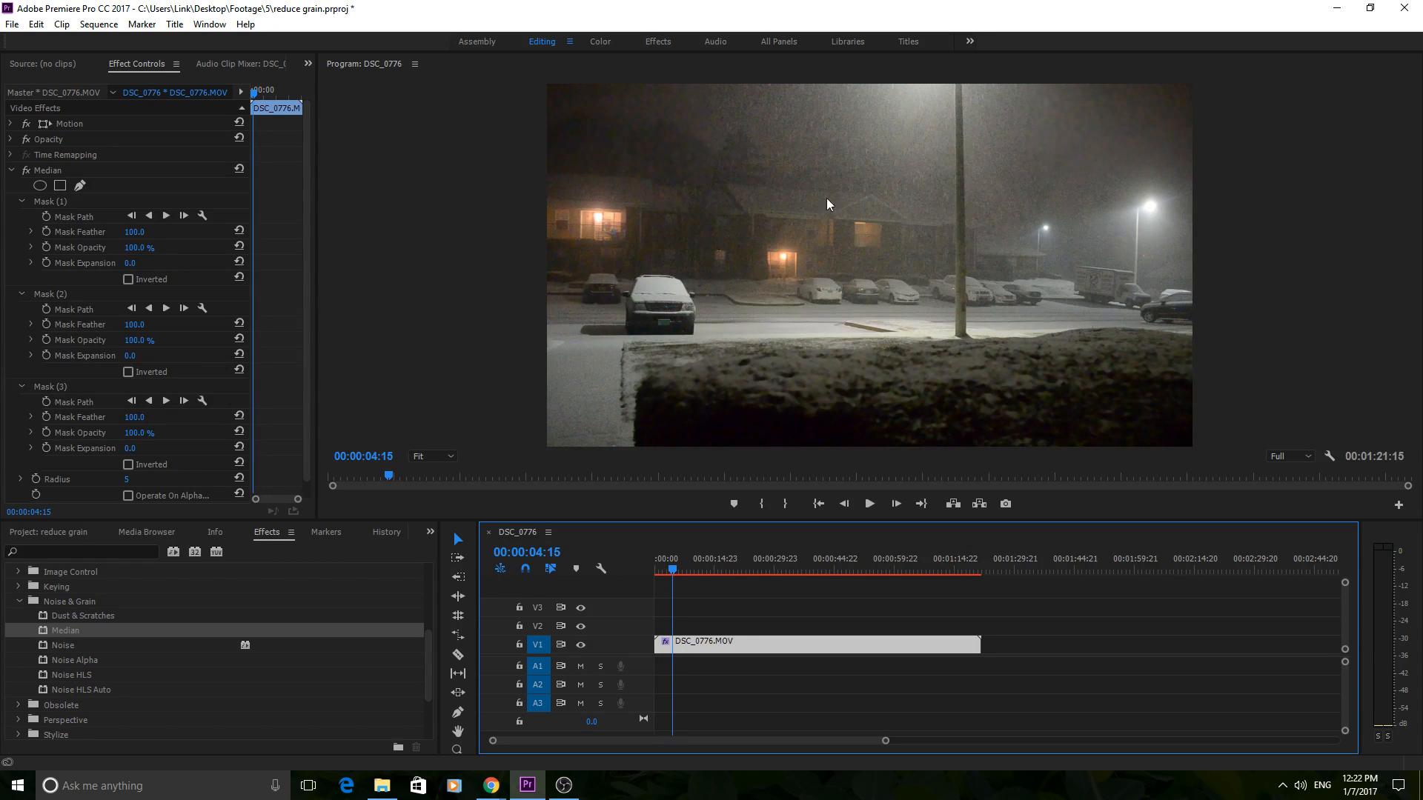
{"action": "mouse_move", "coordinate": [751, 347]}
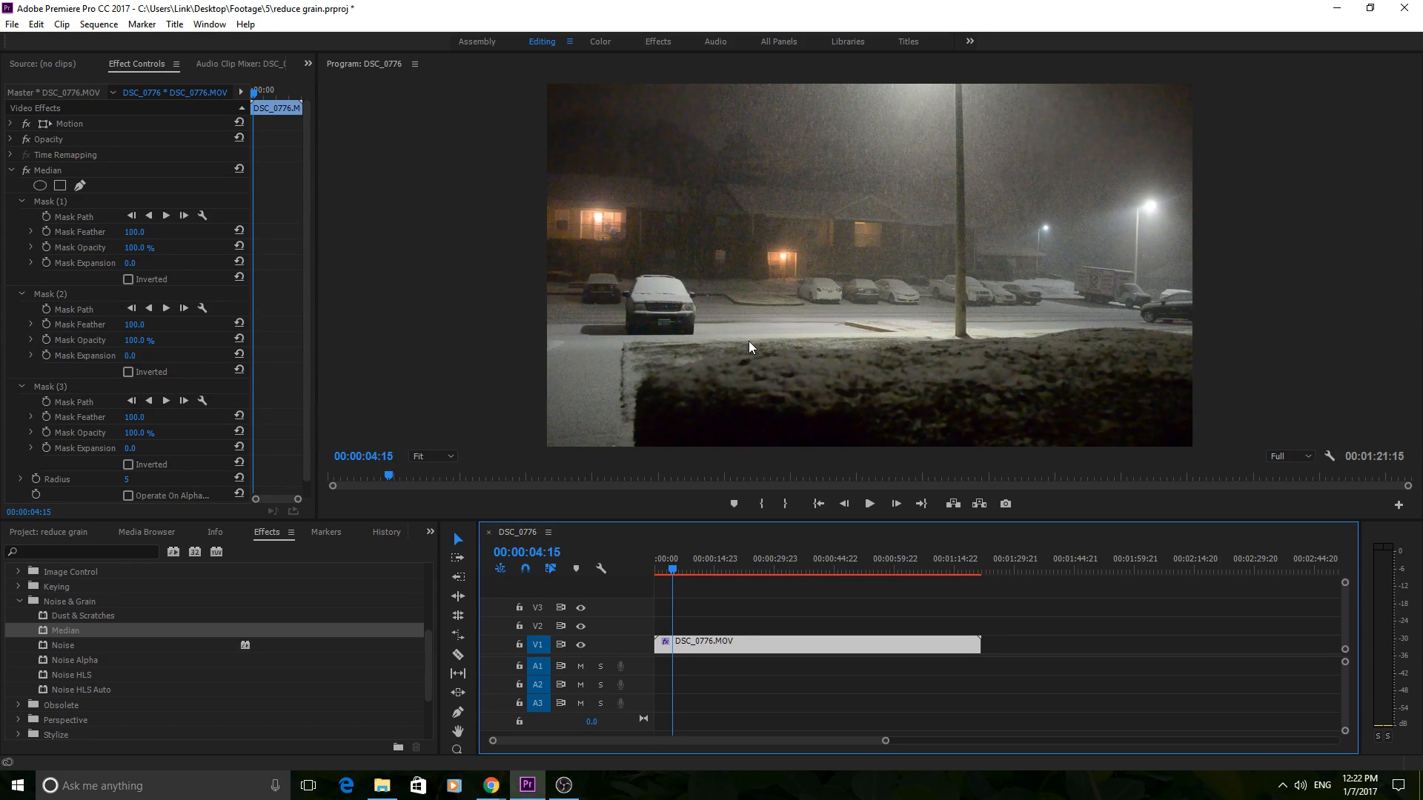
{"action": "mouse_move", "coordinate": [755, 352]}
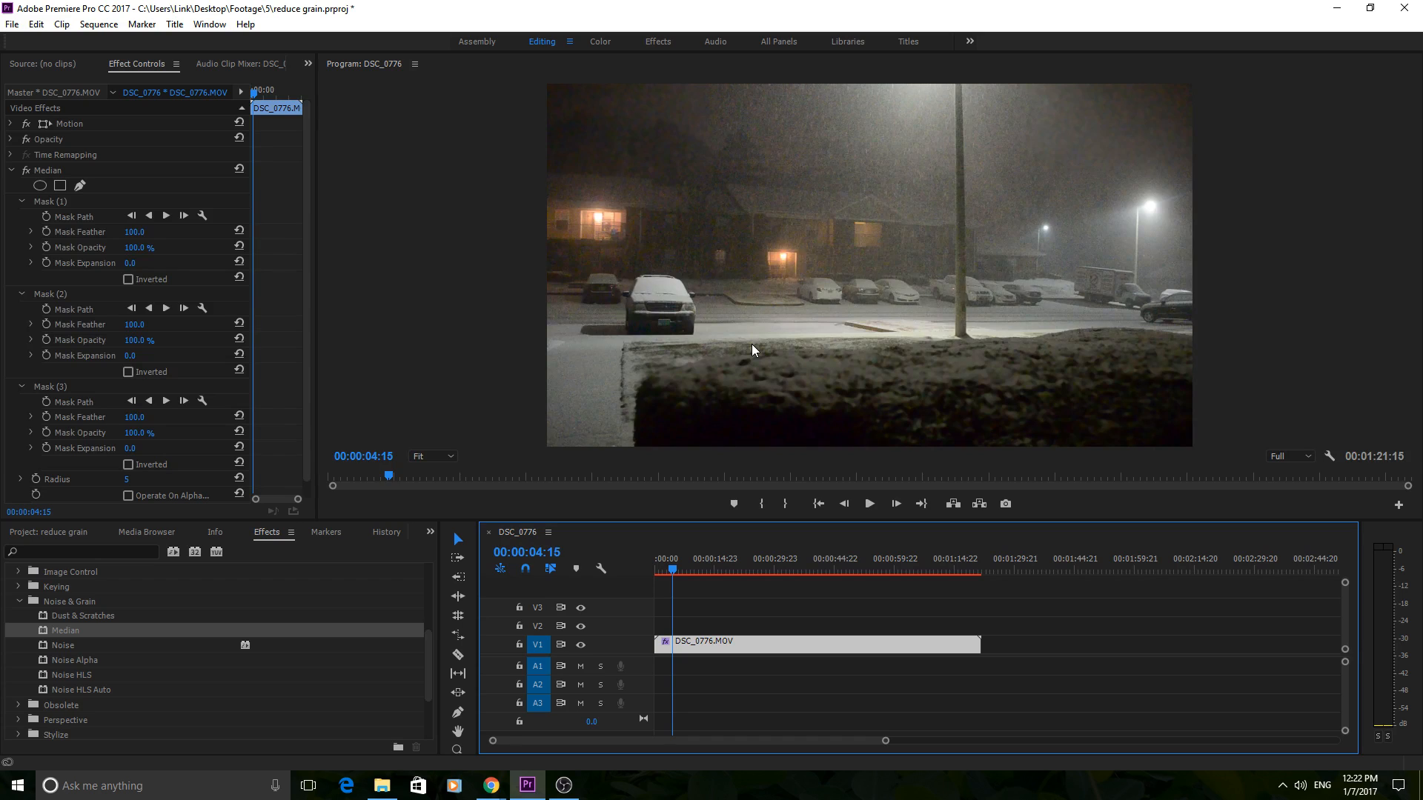